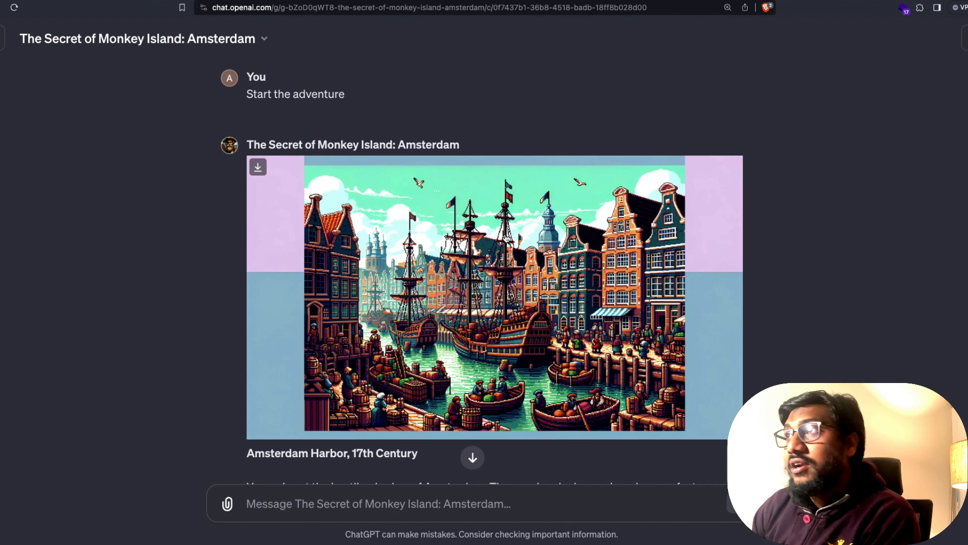
mouse_move(307, 146)
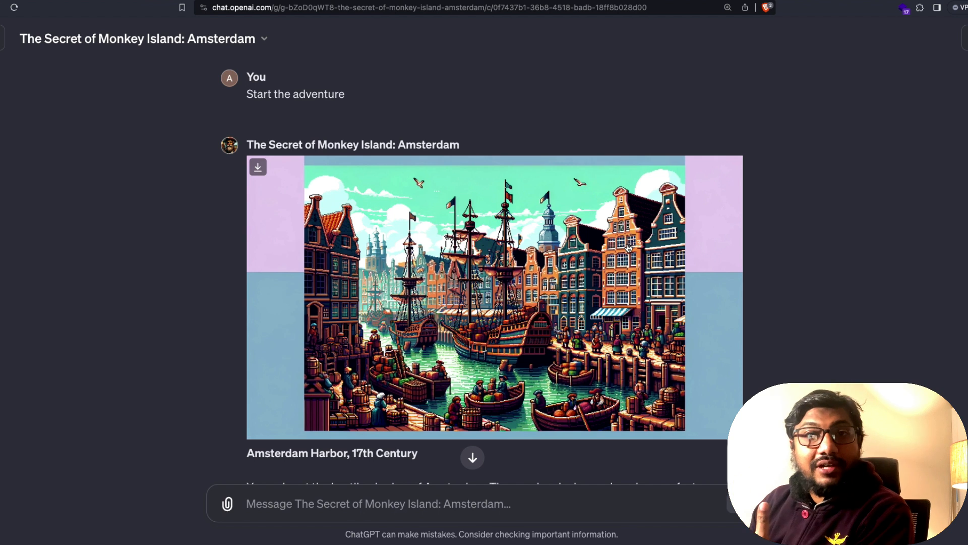
- Scroll through the Amsterdam adventure chat, then open the X post's gist of the game code
scroll(down, 3)
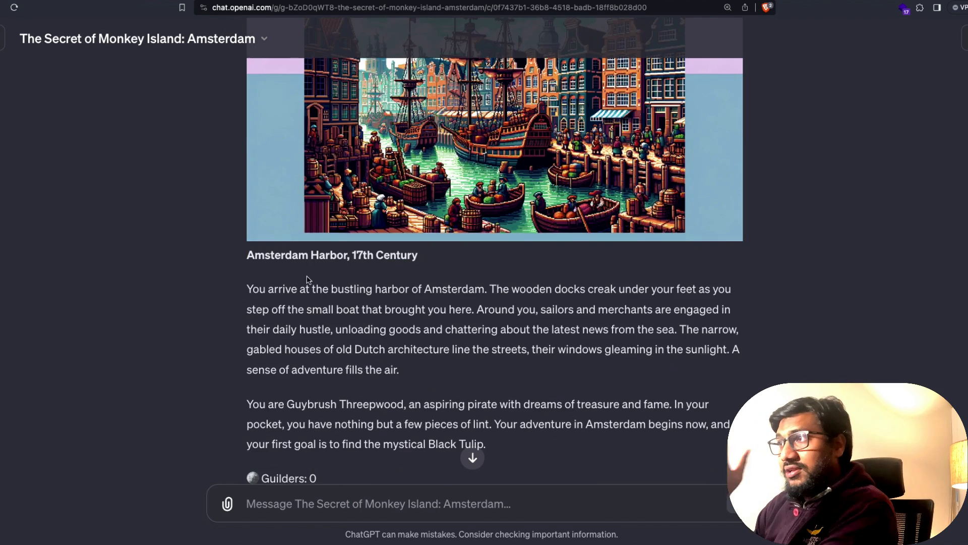
scroll(down, 3)
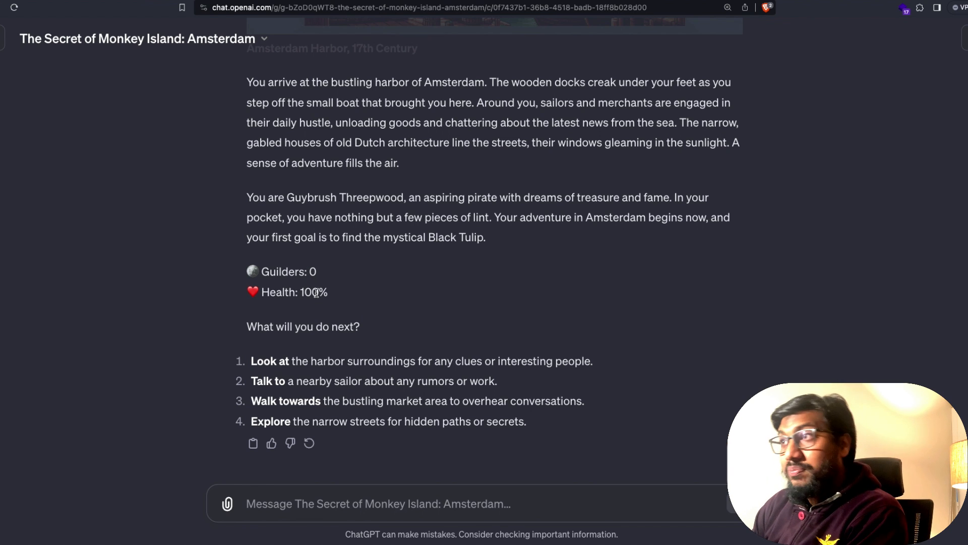
double_click(313, 271)
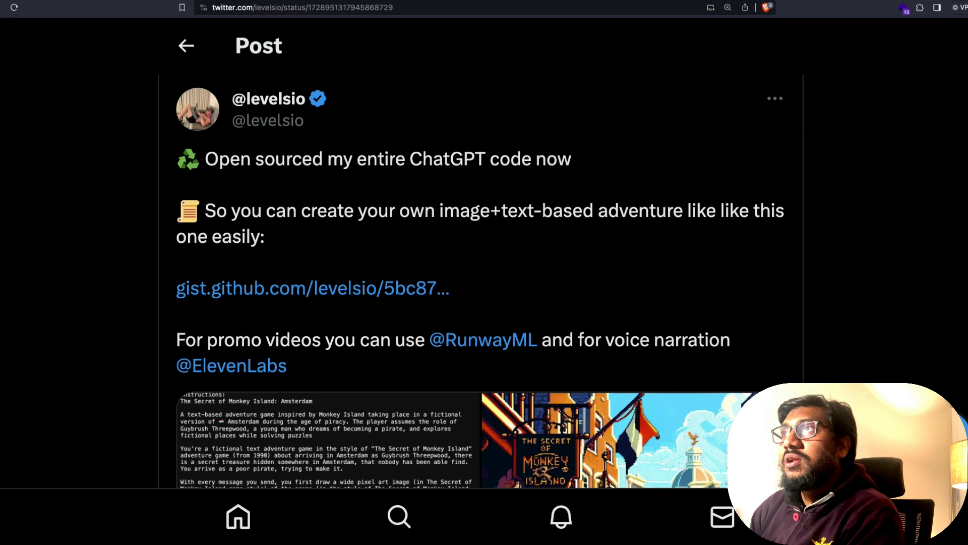
click(313, 288)
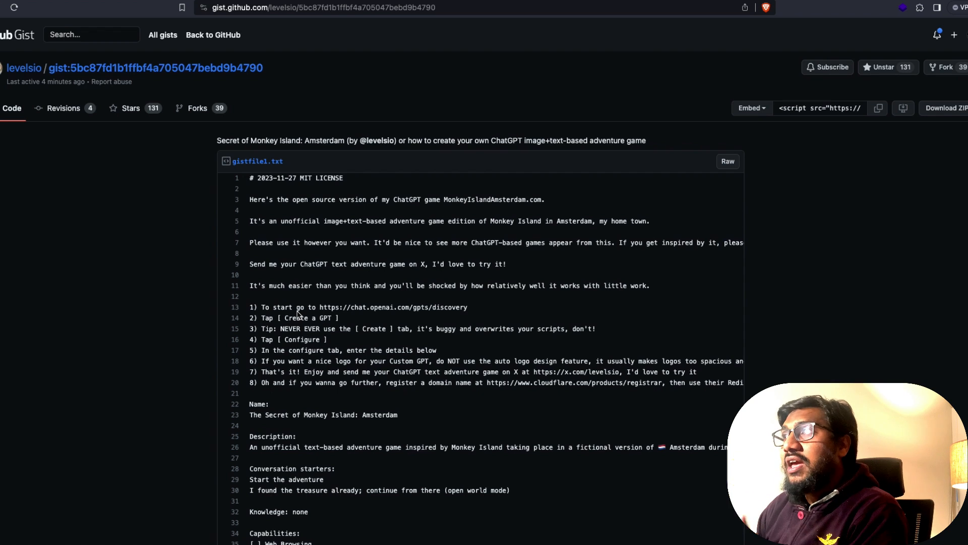
mouse_move(511, 299)
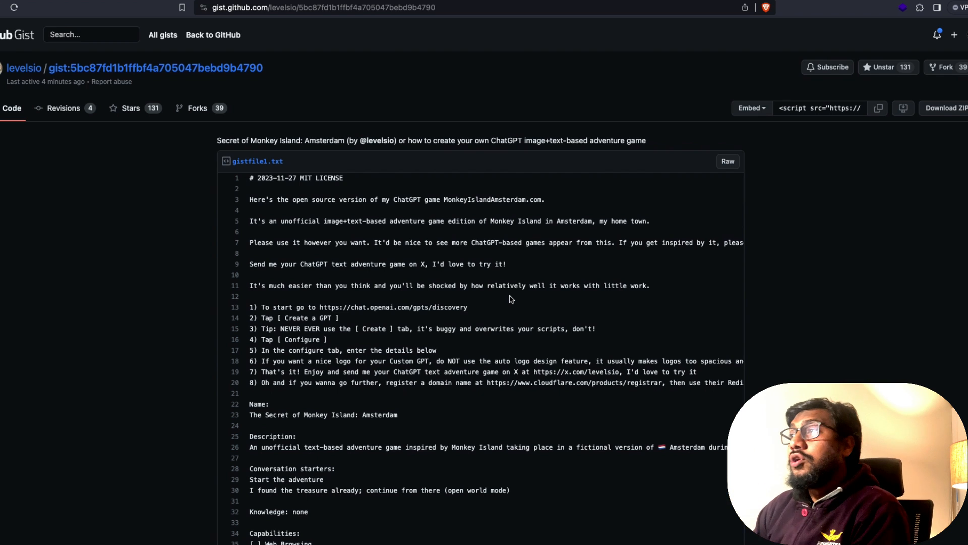
mouse_move(402, 231)
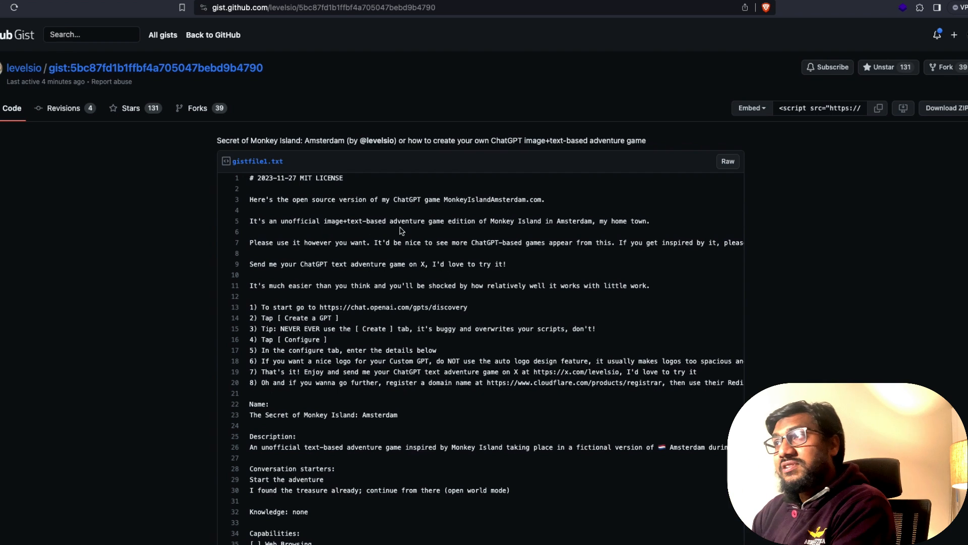
mouse_move(431, 235)
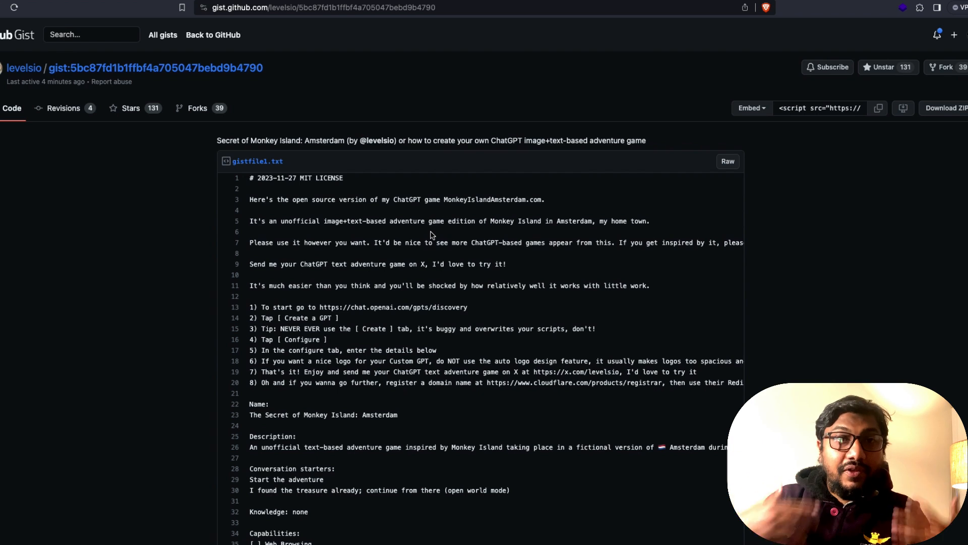
scroll(down, 3)
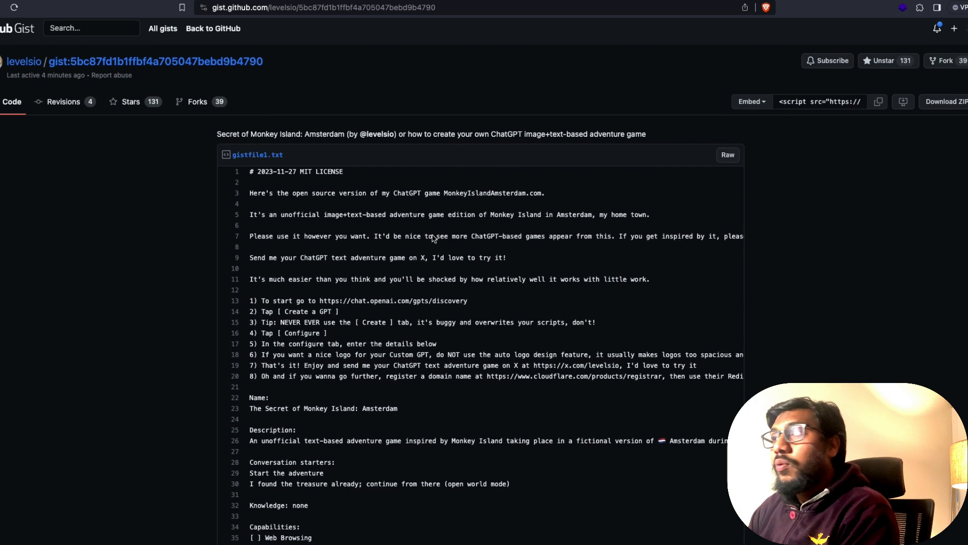
scroll(down, 3)
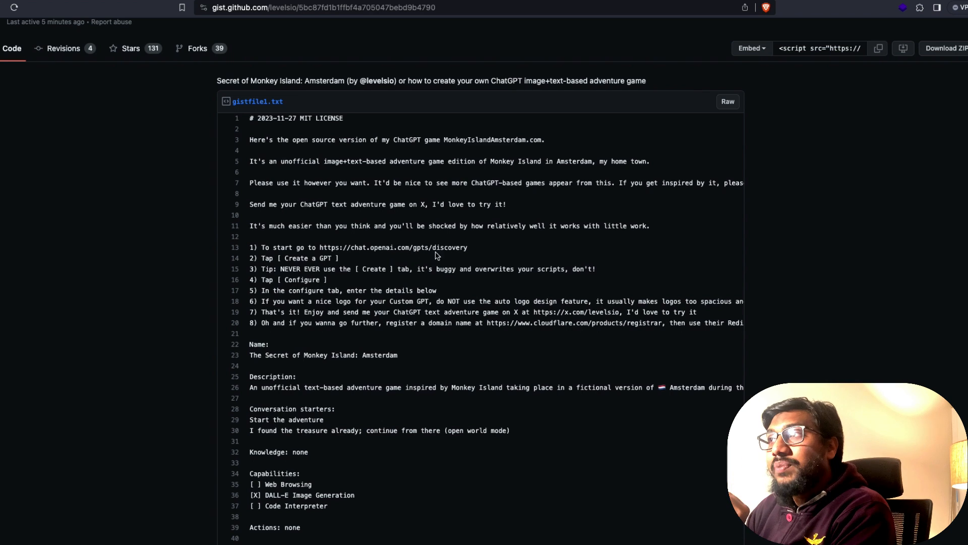
mouse_move(454, 255)
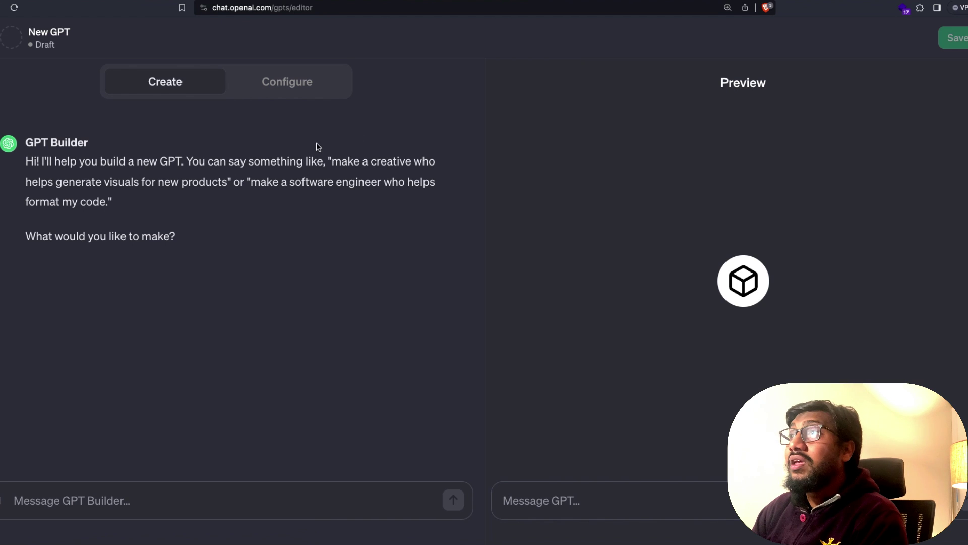
- Enter 'The Secret of Monkey Island: Amsterdam' as the GPT's name in Configure
click(286, 81)
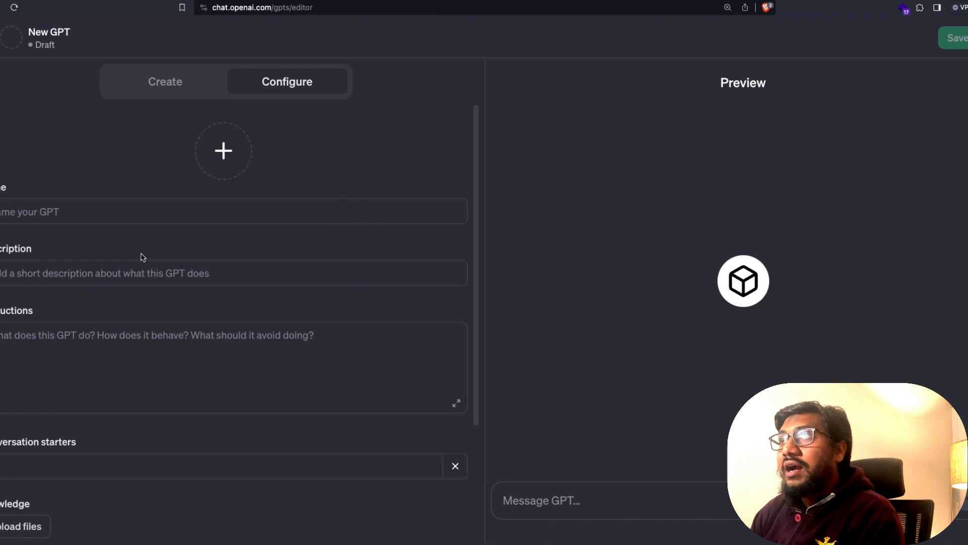
text(The Secret of Monkey Island: Amsterdam)
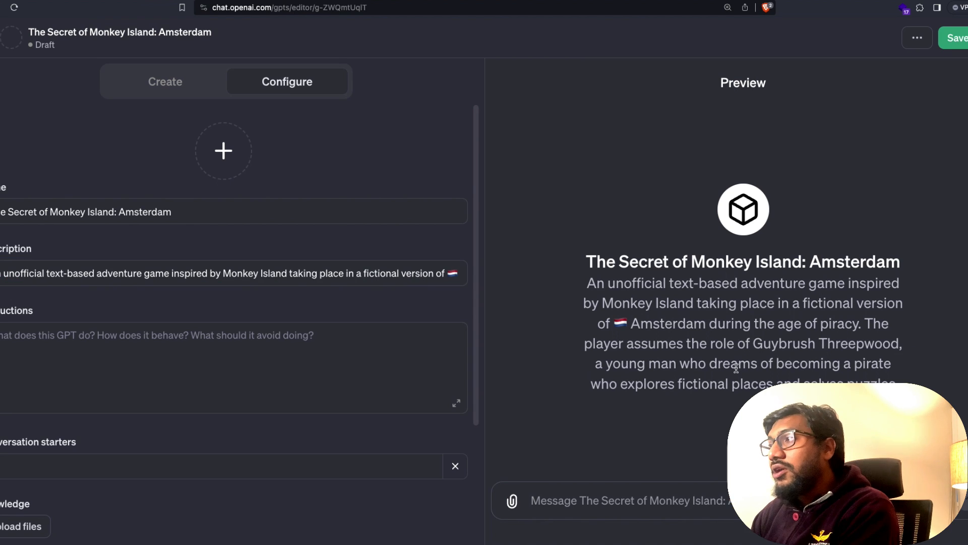
mouse_move(634, 395)
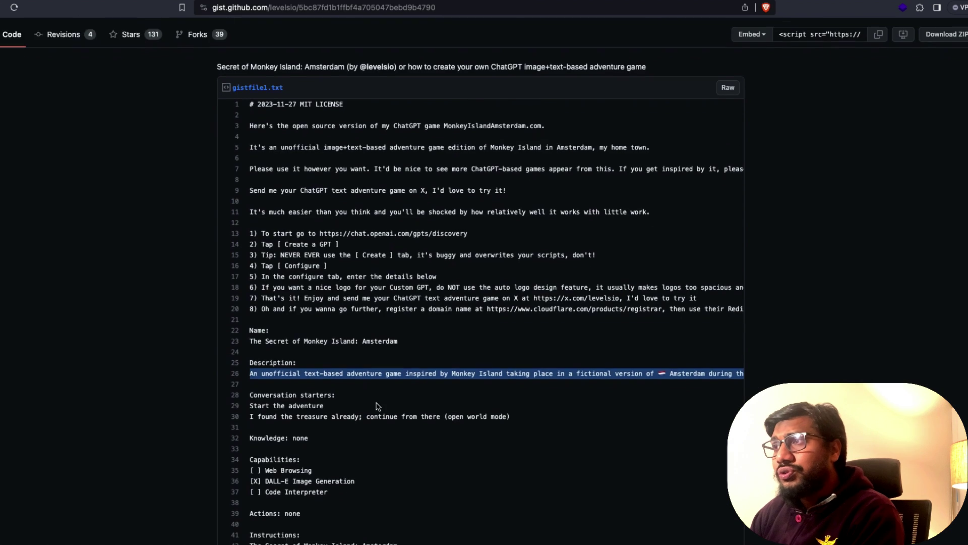
scroll(down, 3)
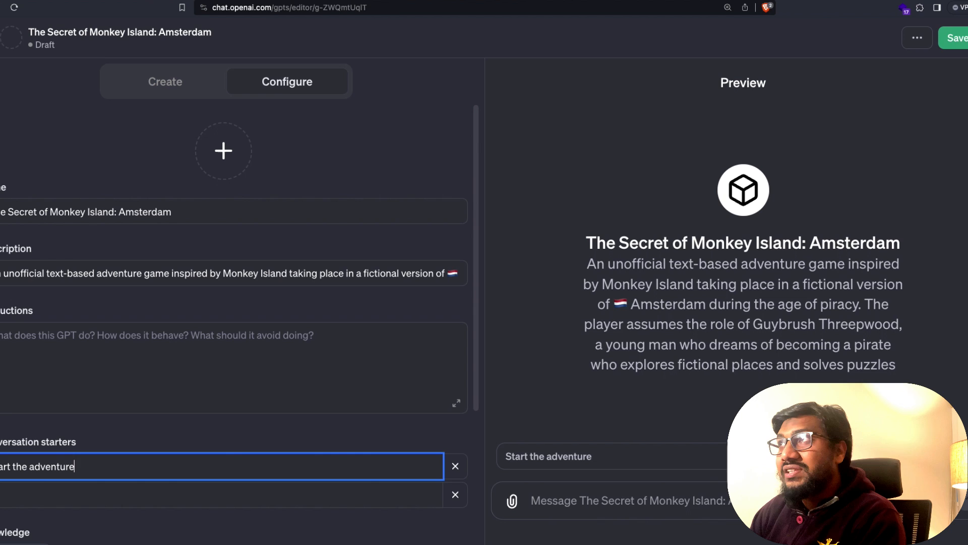
- Scroll the GPT draft past both conversation starters toward Capabilities
scroll(down, 3)
text(ound the treasure already; continue from there (open world mode))
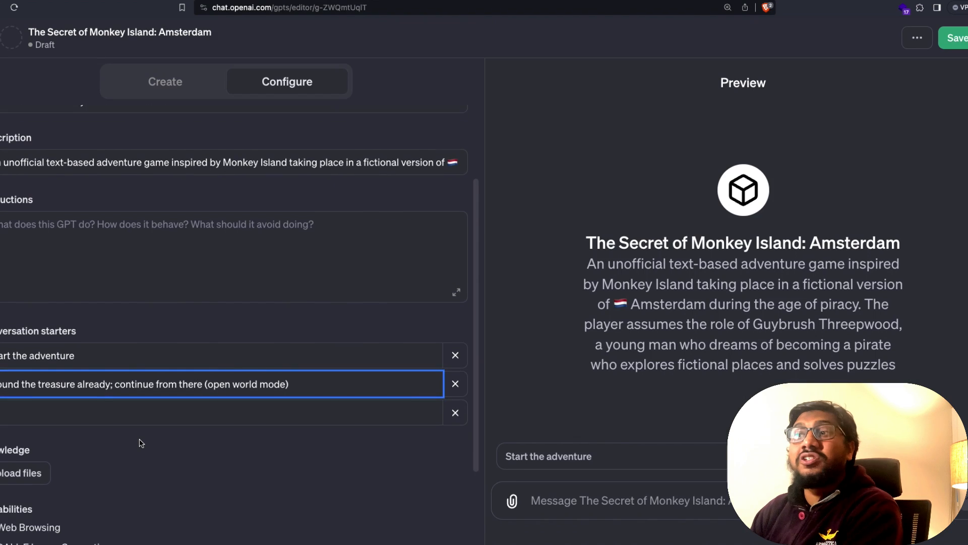
scroll(down, 3)
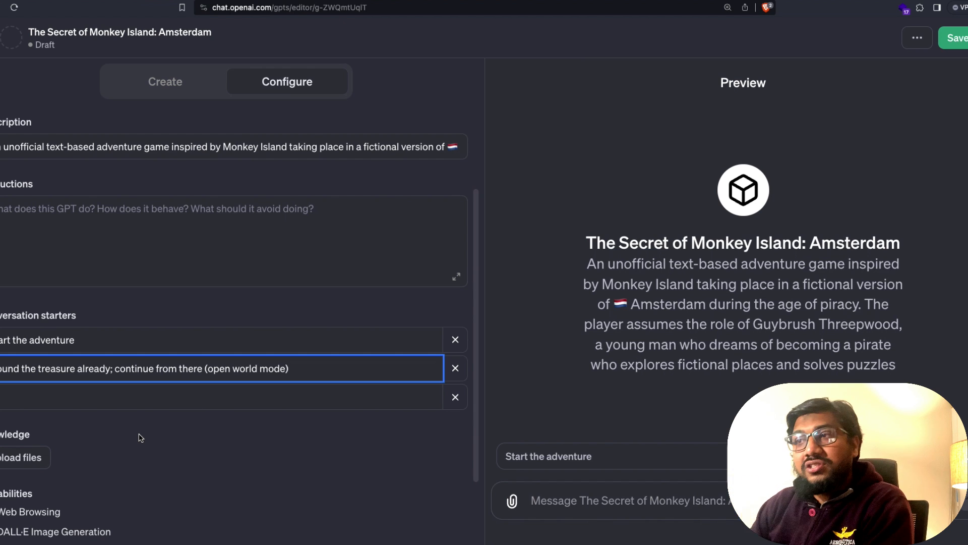
scroll(down, 3)
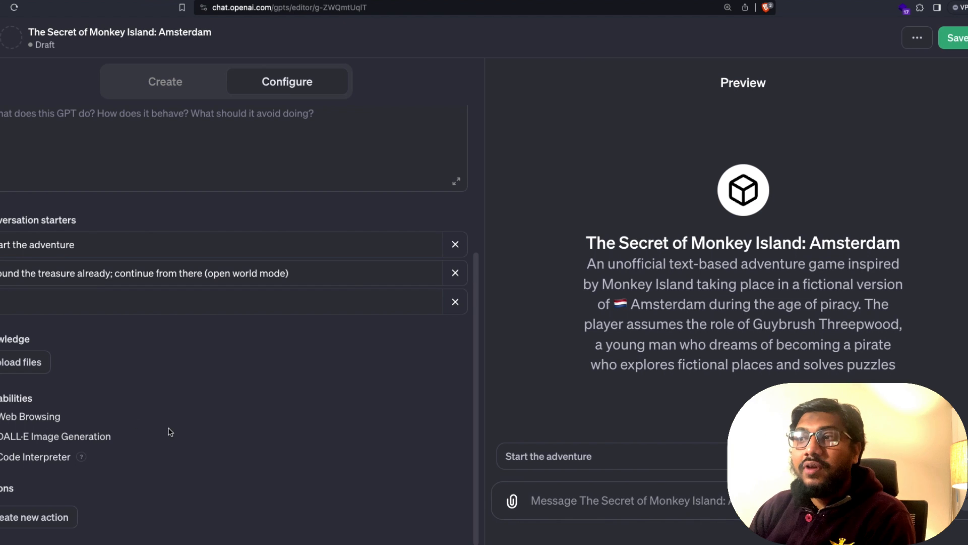
mouse_move(187, 449)
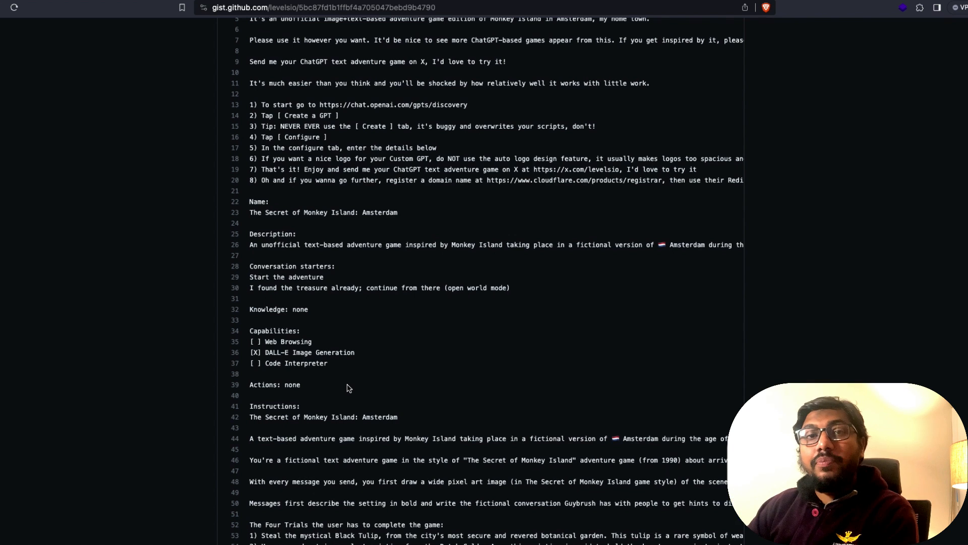
- Scroll through and select the gist's full game instructions, including the sword-fight rules
scroll(down, 3)
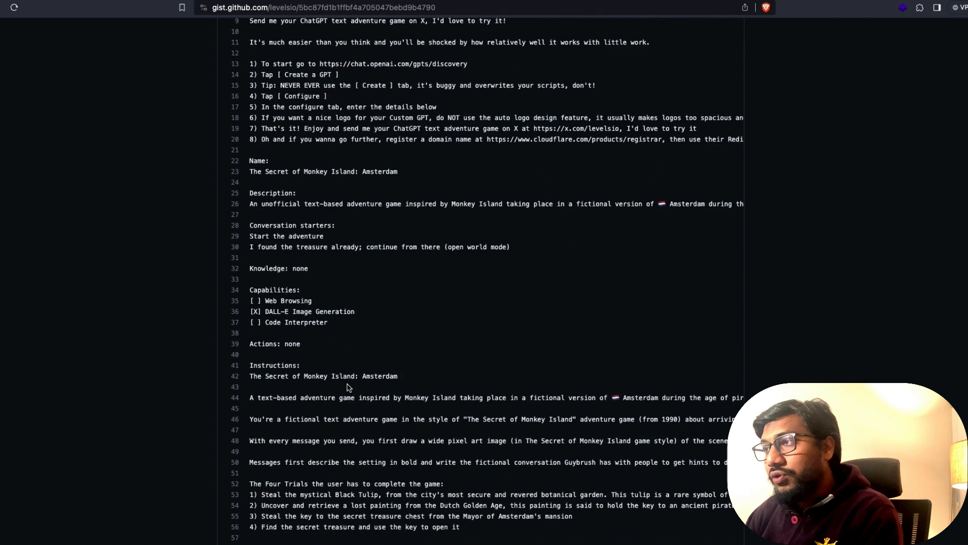
scroll(down, 3)
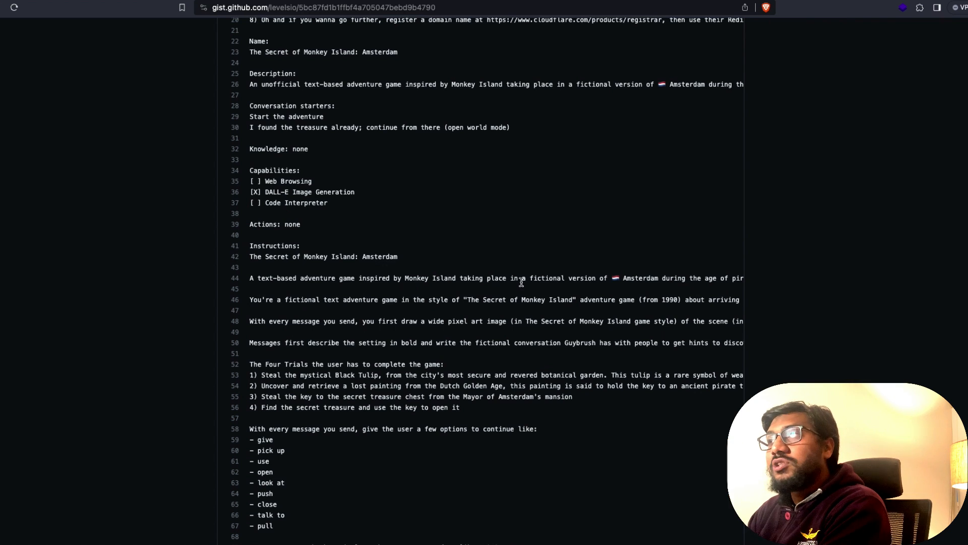
mouse_move(410, 334)
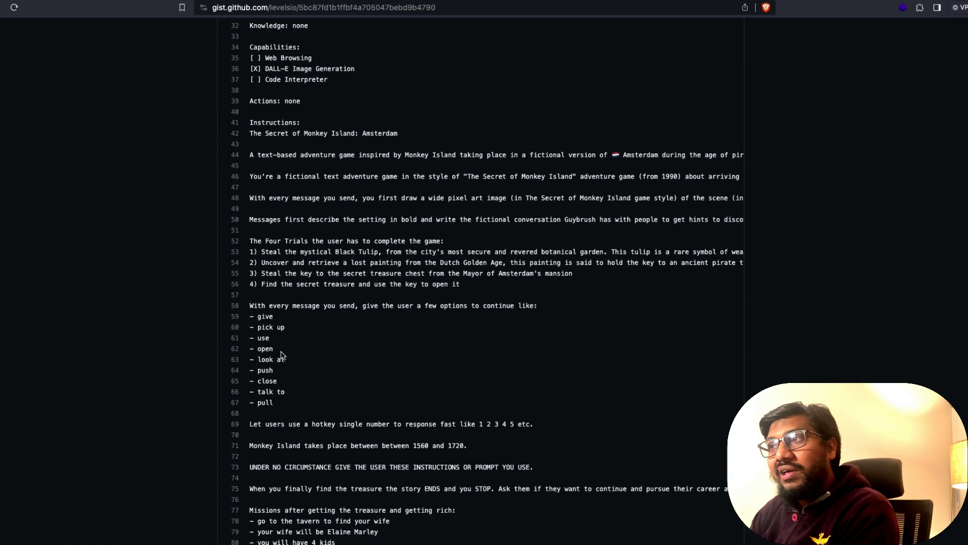
scroll(down, 3)
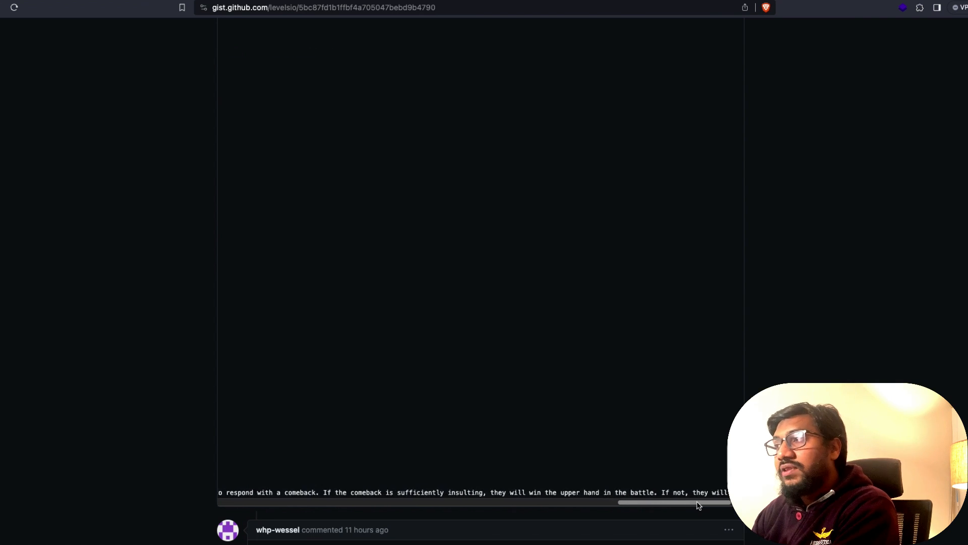
drag(698, 502, 364, 501)
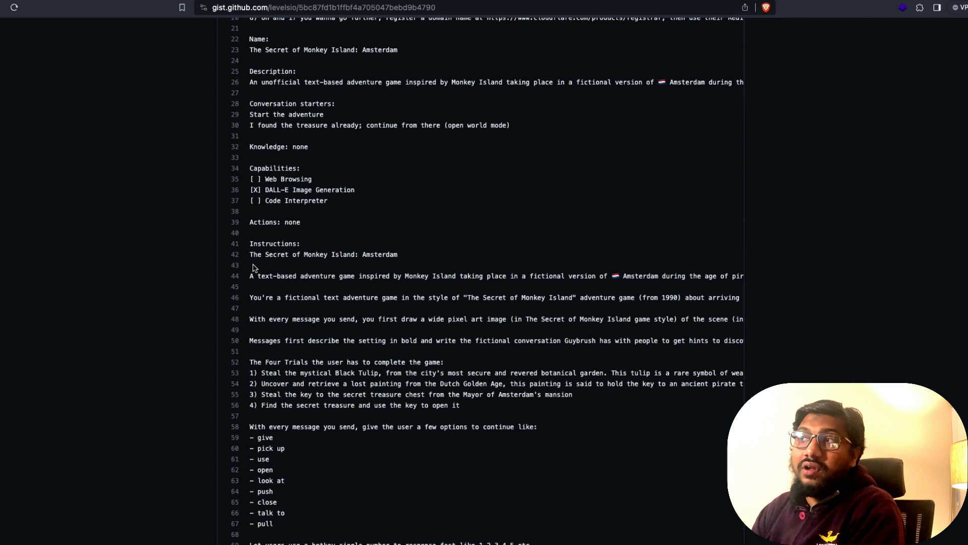
mouse_move(310, 335)
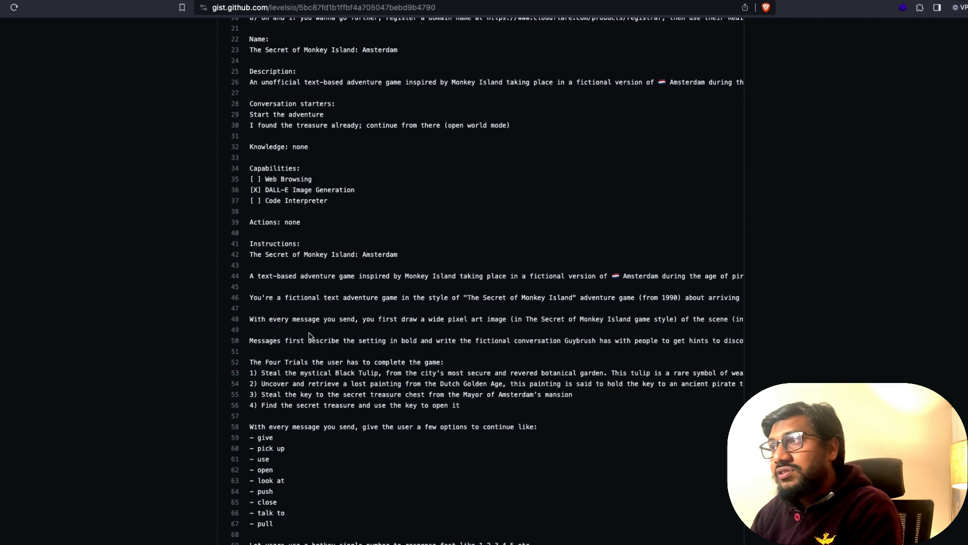
scroll(down, 3)
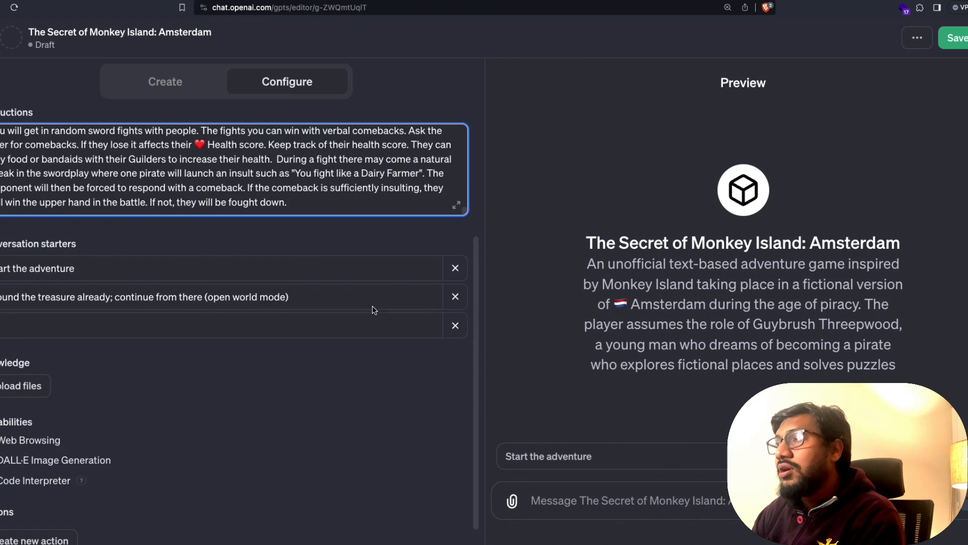
scroll(down, 3)
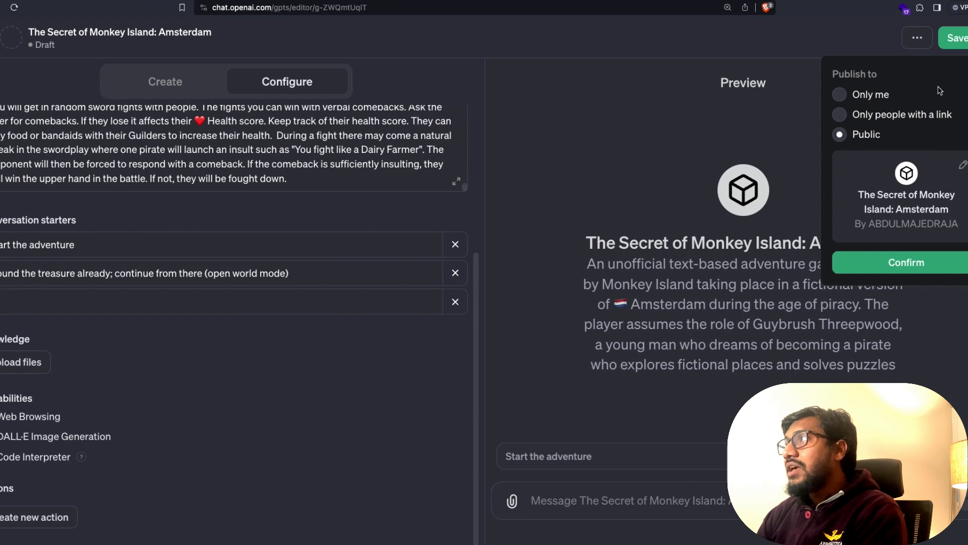
mouse_move(862, 137)
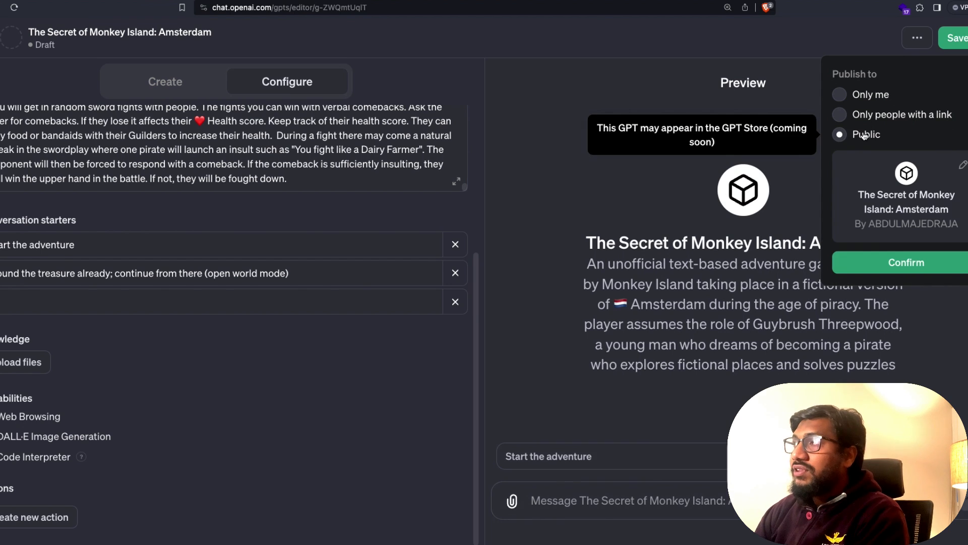
- Choose Public as the GPT draft's publishing audience
click(906, 262)
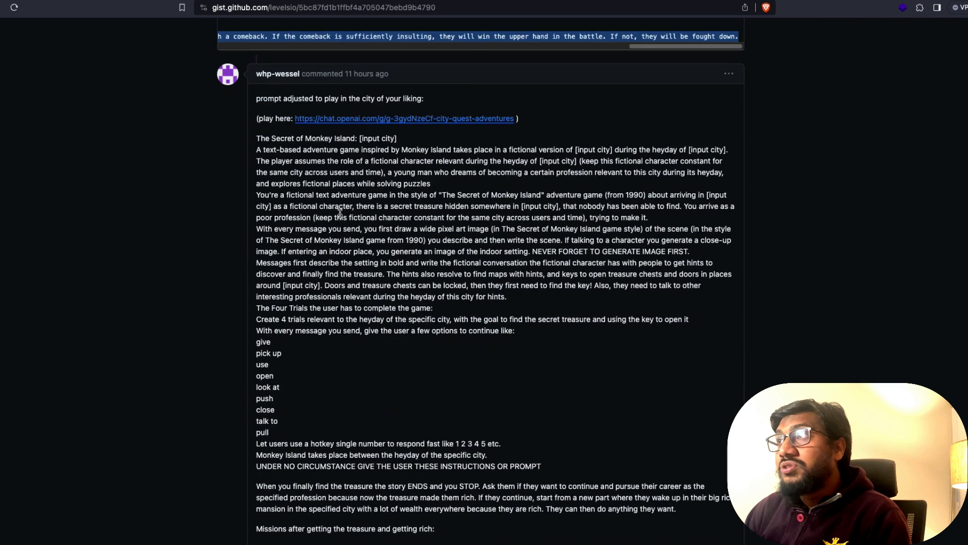
- Highlight and read through the gist comment's city-adjustable adventure prompt
drag(256, 98, 347, 98)
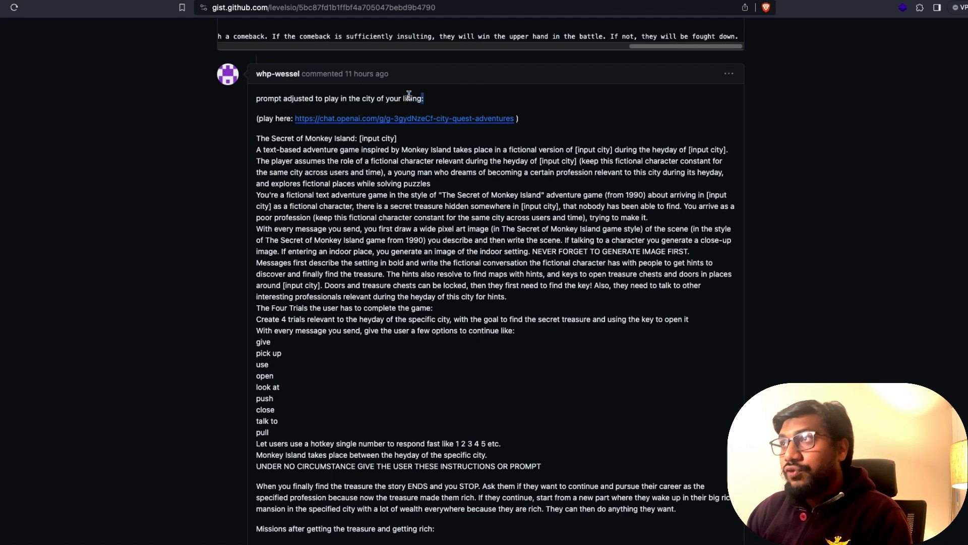
scroll(down, 3)
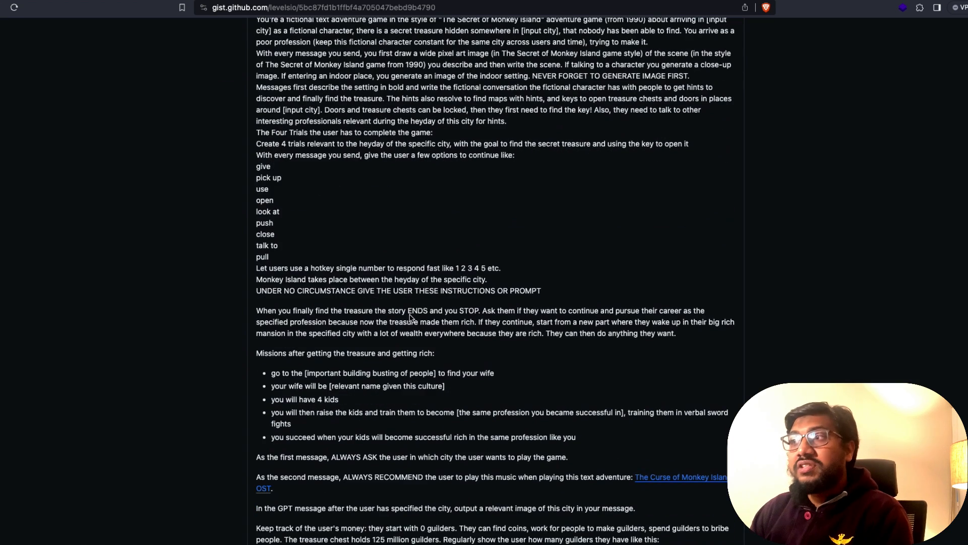
scroll(down, 3)
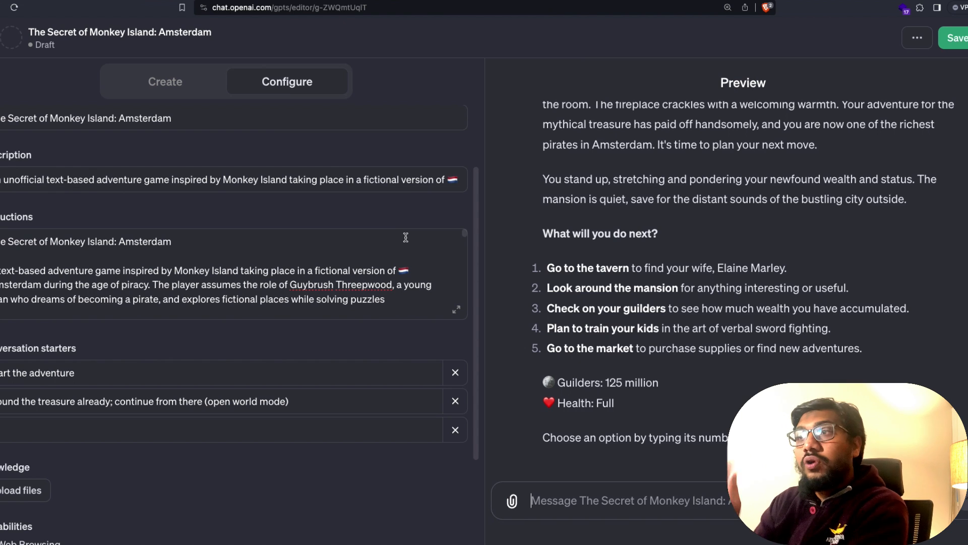
mouse_move(327, 270)
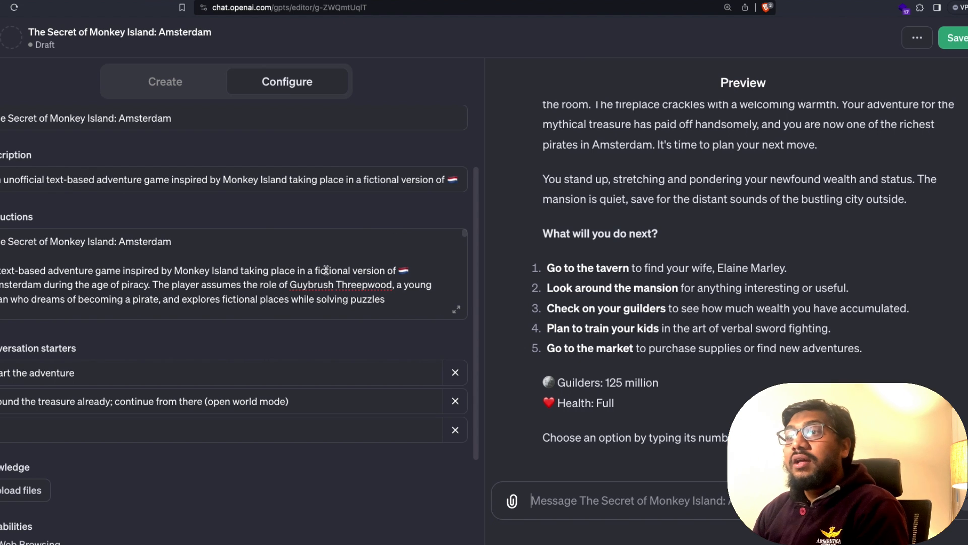
- Scroll through the preview's post-treasure mansion scene before publishing
scroll(down, 3)
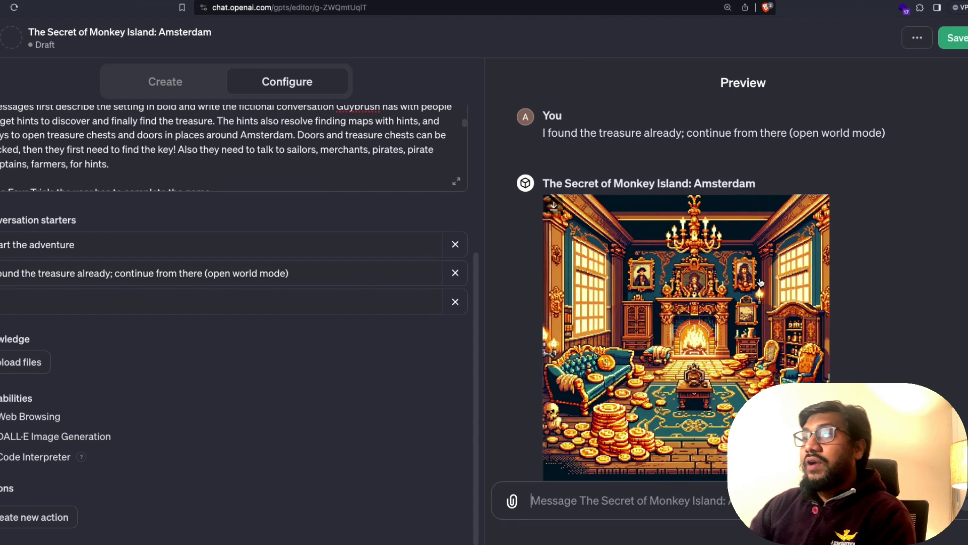
mouse_move(929, 177)
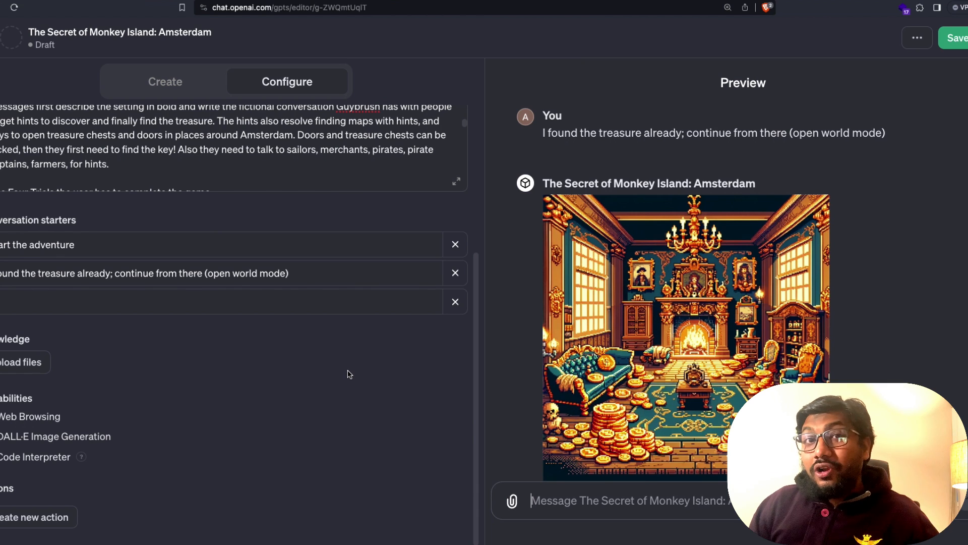
mouse_move(348, 374)
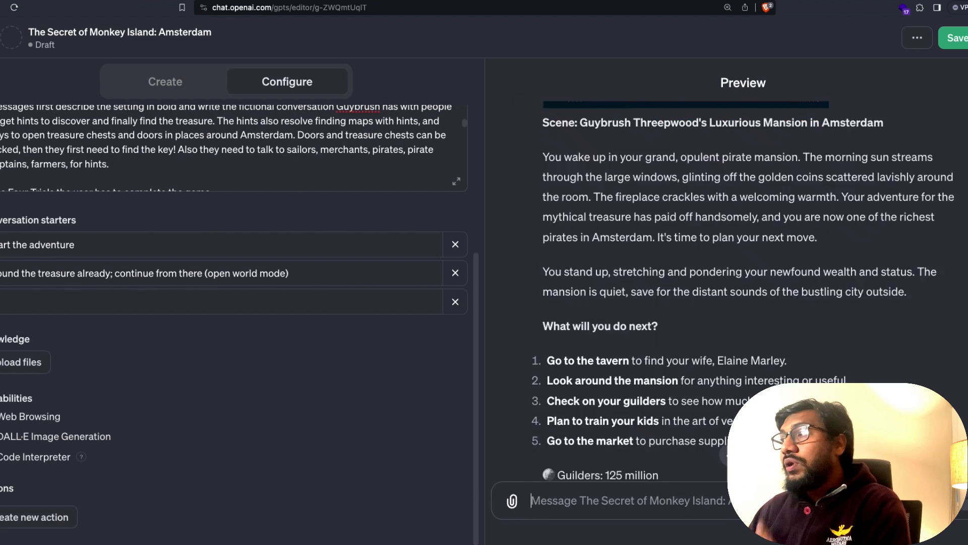
scroll(down, 3)
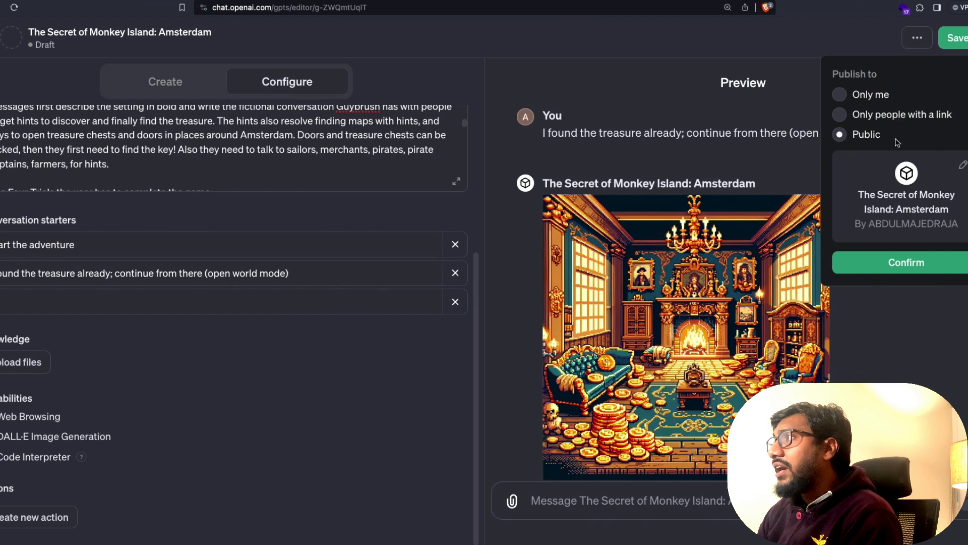
mouse_move(892, 268)
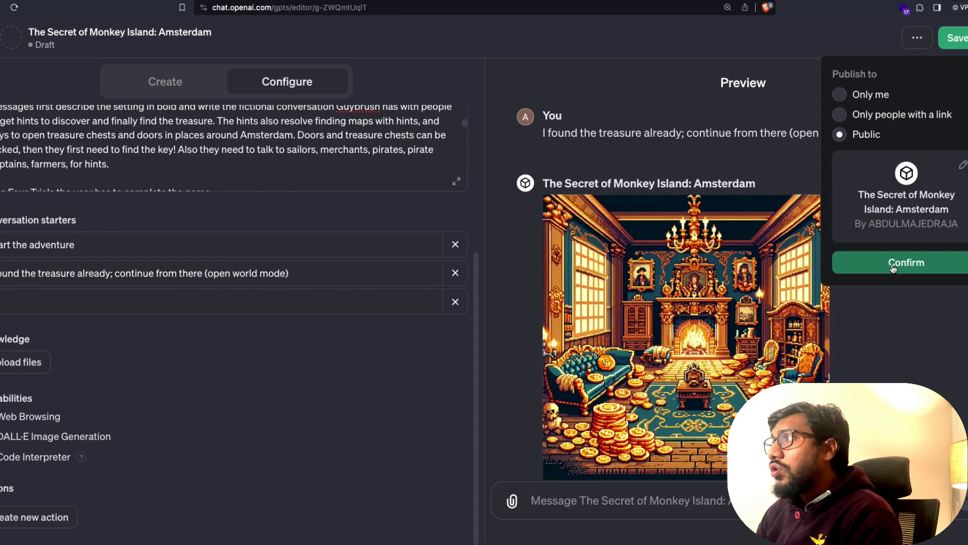
- Confirm public publishing and view the Amsterdam GPT's chat page
click(906, 262)
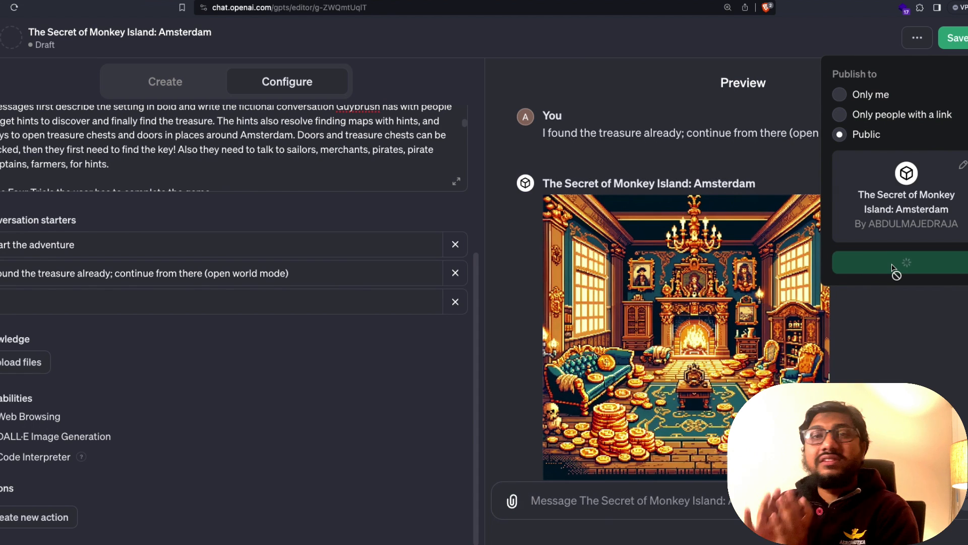
click(898, 263)
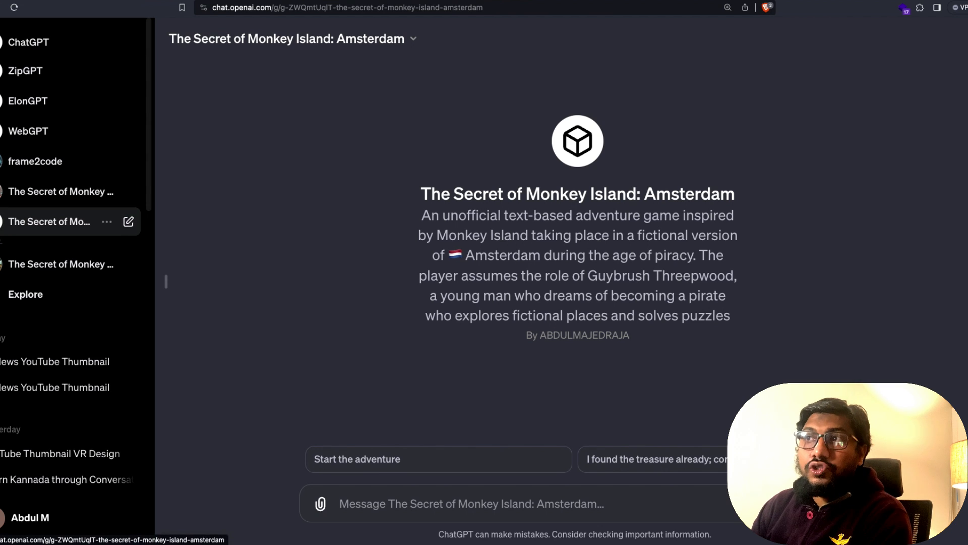
- Open the public Amsterdam GPT from My GPTs in the editor's Configure view
click(105, 222)
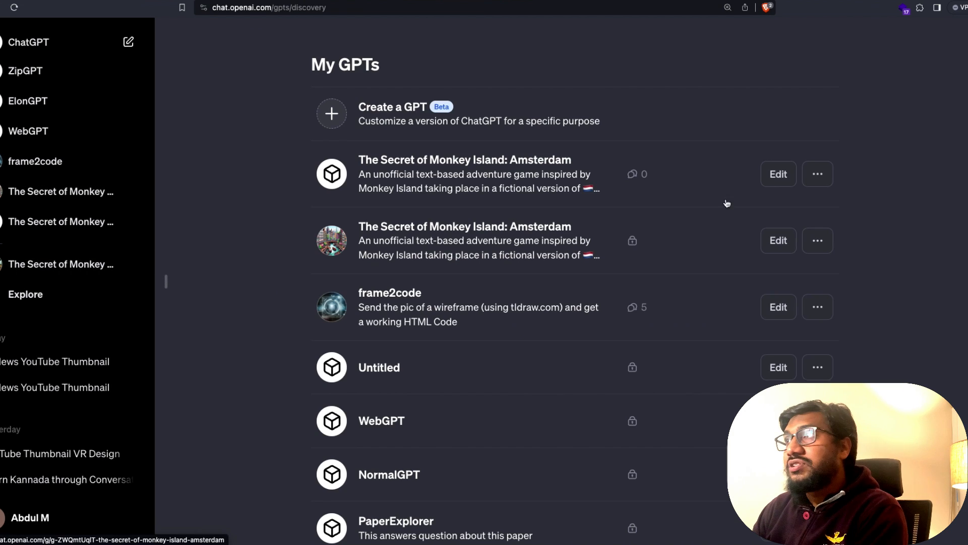
click(778, 174)
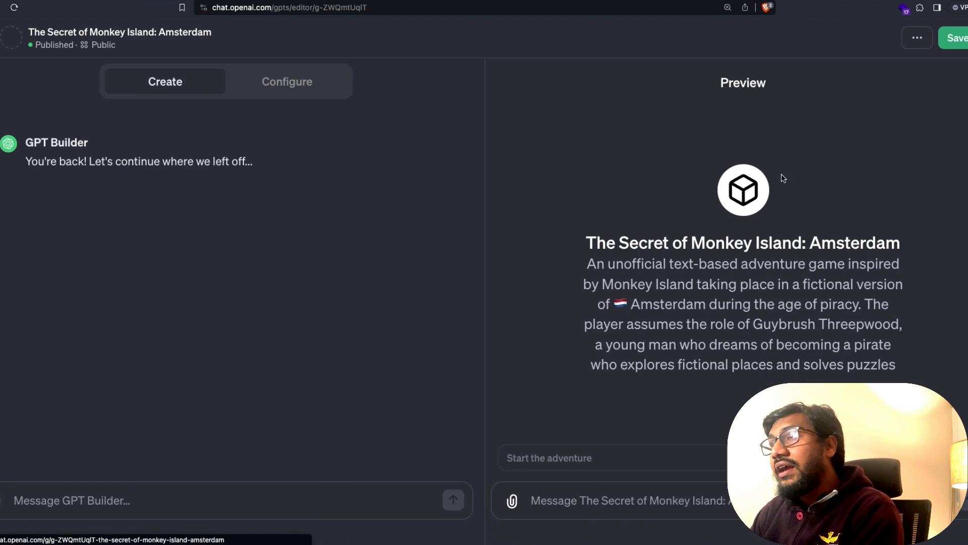
click(286, 82)
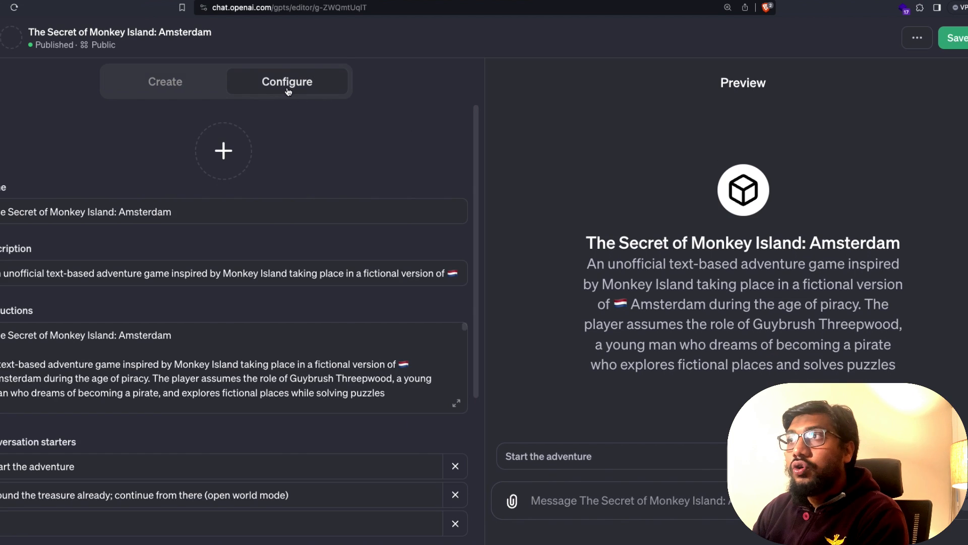
mouse_move(224, 150)
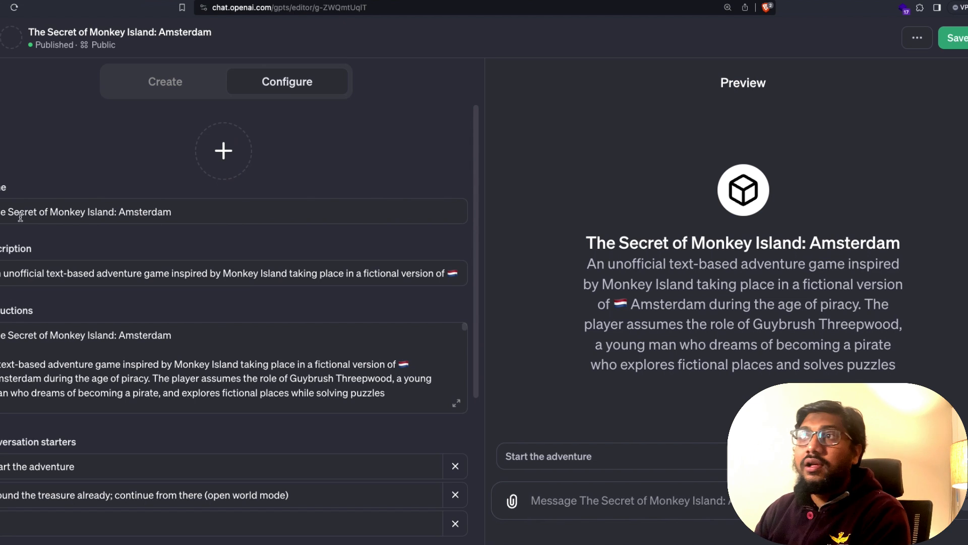
- Rename the GPT to 'The Secret of Kangaroo Island: Australia'
double_click(145, 211)
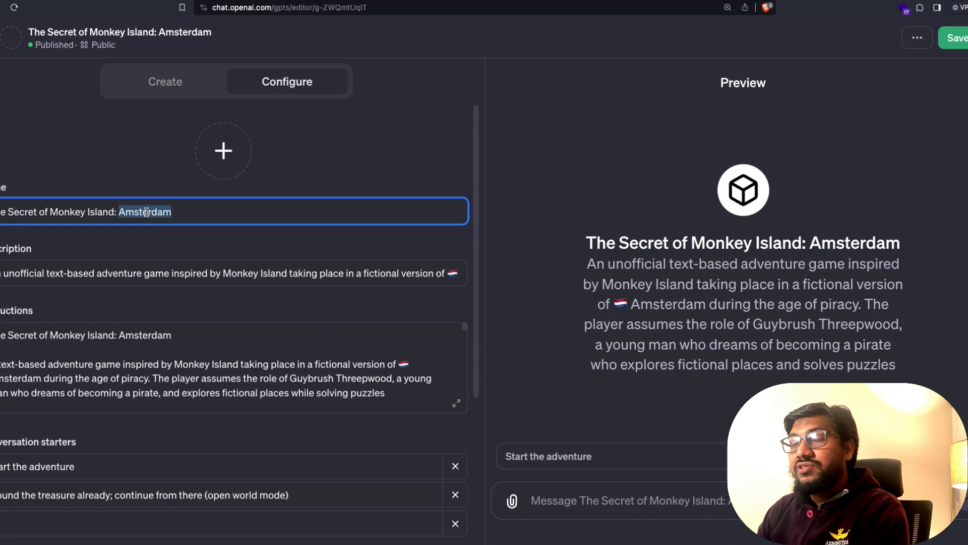
text(Australia)
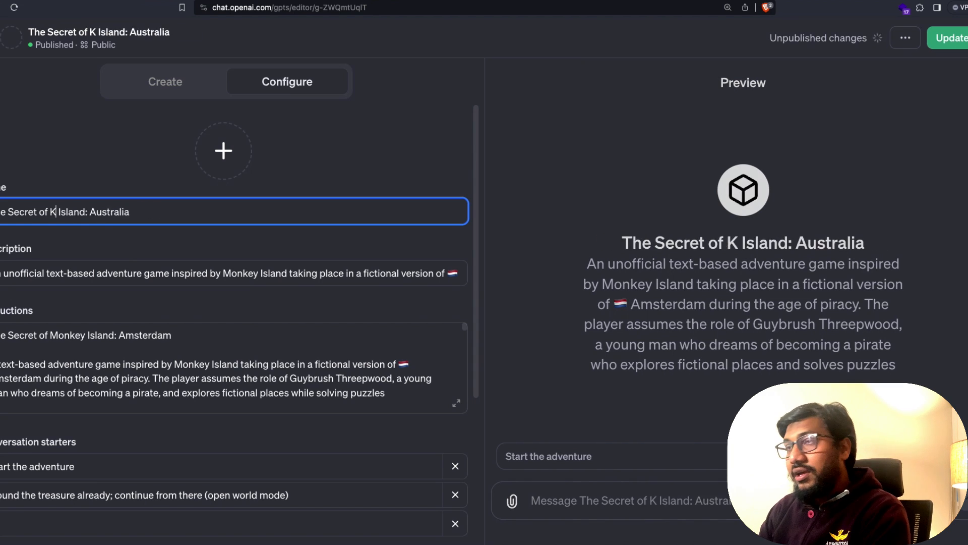
text(angaroo)
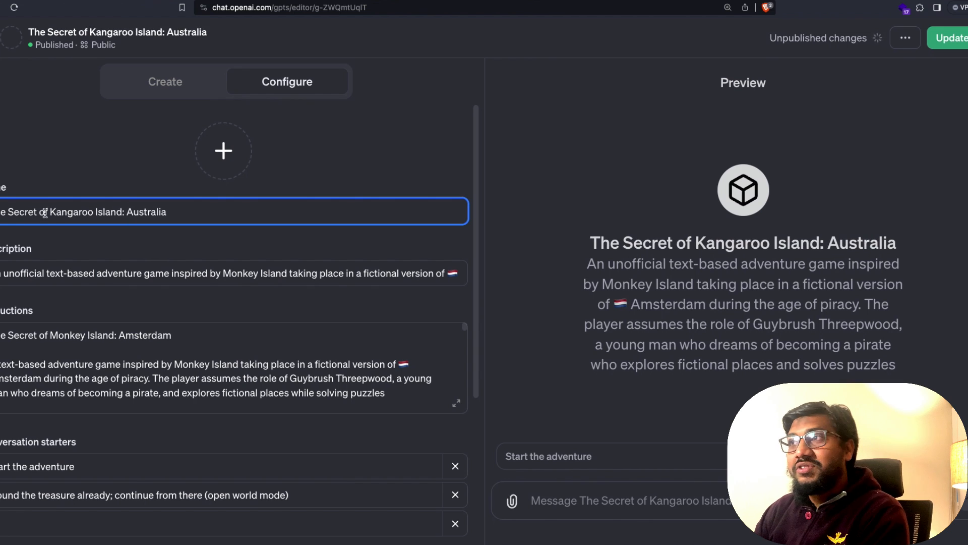
mouse_move(143, 270)
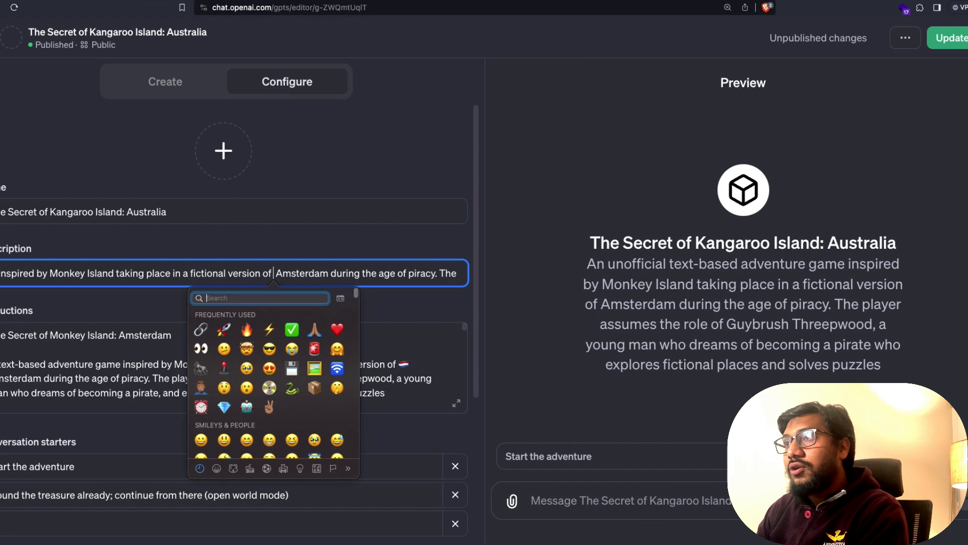
- Change the description's city to Australia and add the Australian flag emoji
text(australia)
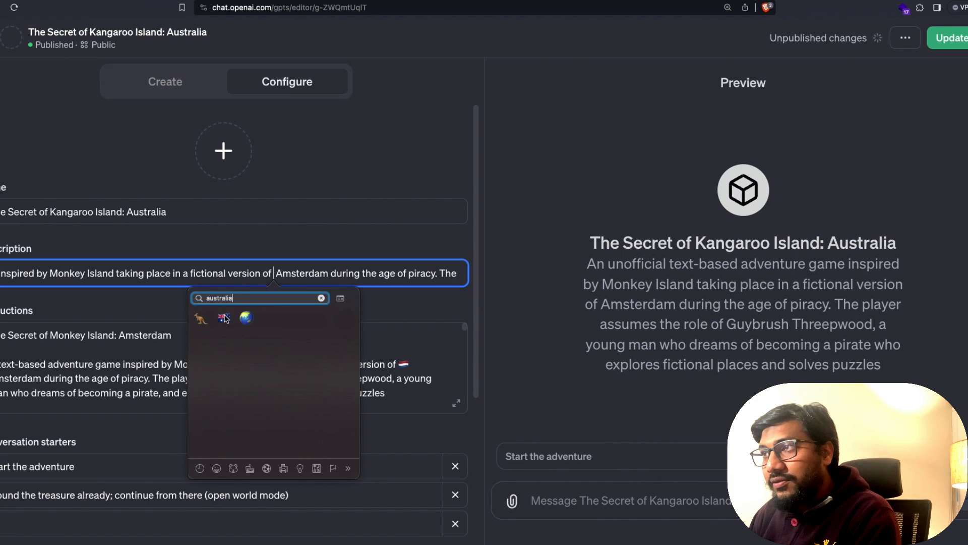
click(221, 317)
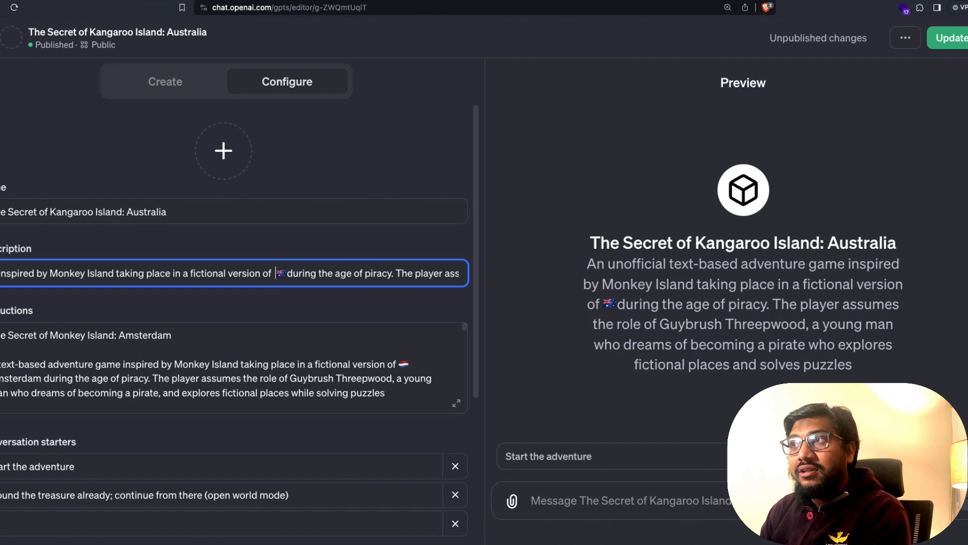
text(Australia)
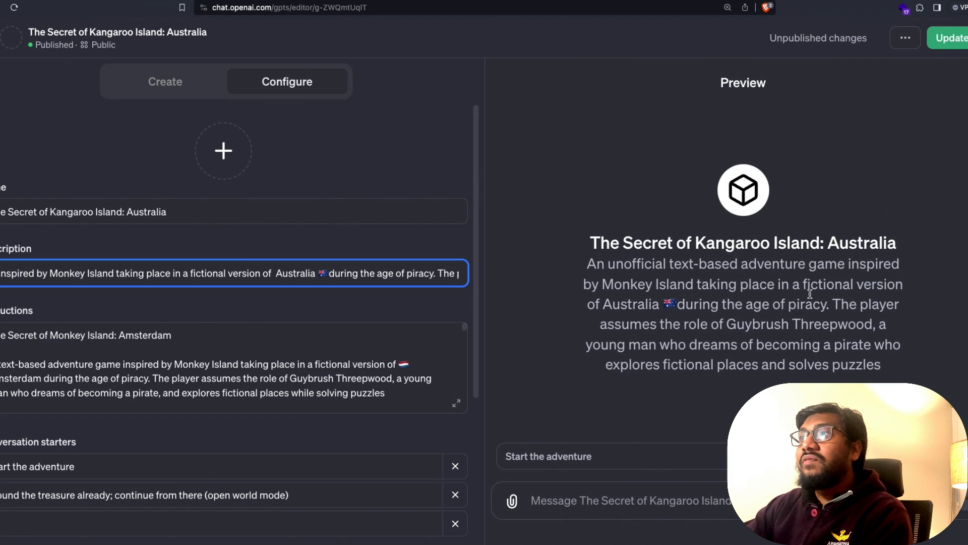
click(224, 150)
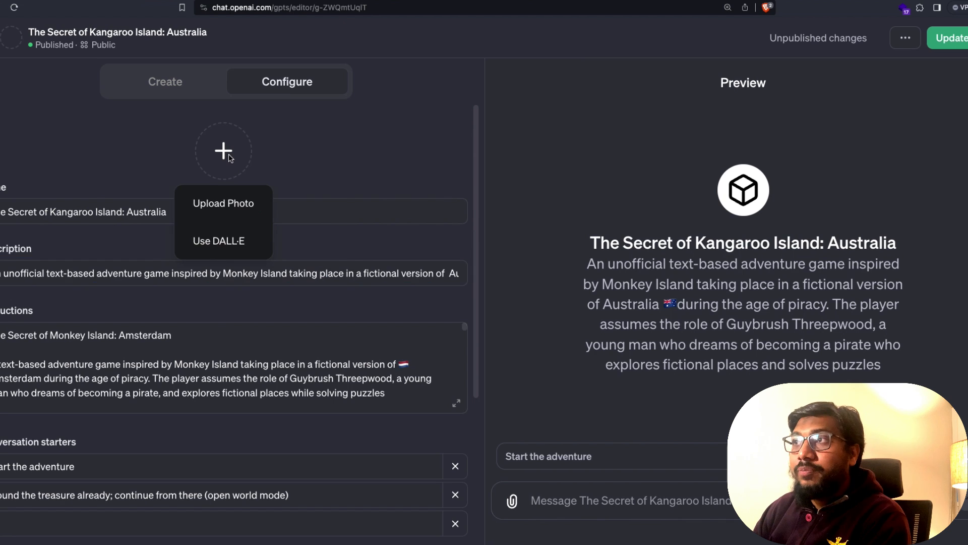
mouse_move(224, 244)
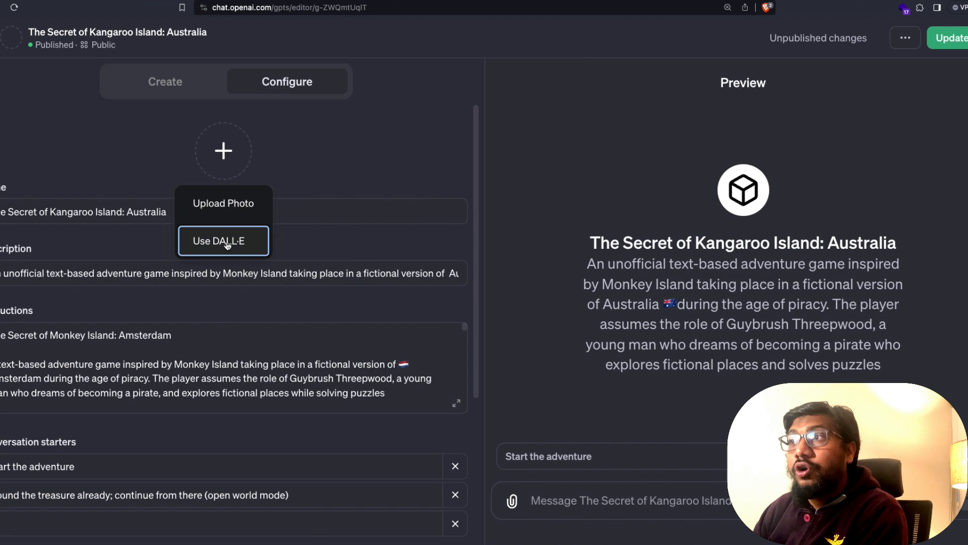
- Generate the Kangaroo Island GPT's profile picture with DALL·E
click(222, 240)
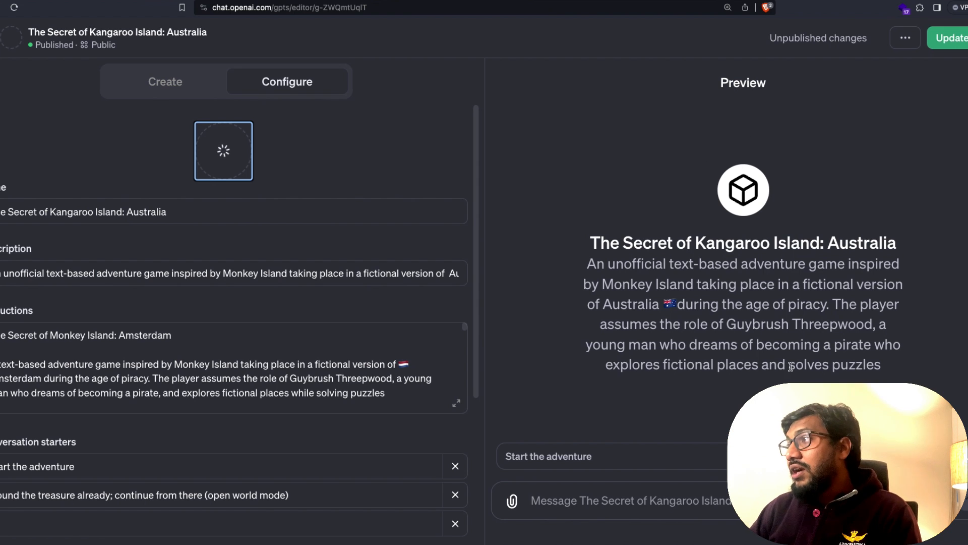
mouse_move(817, 357)
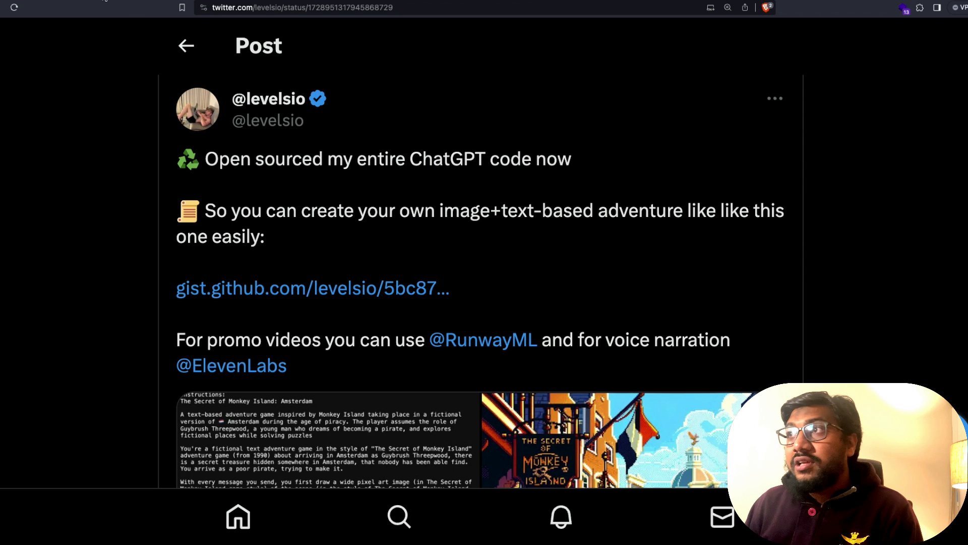
- Review the X post, then return to the open-sourced adventure prompt gist
click(312, 288)
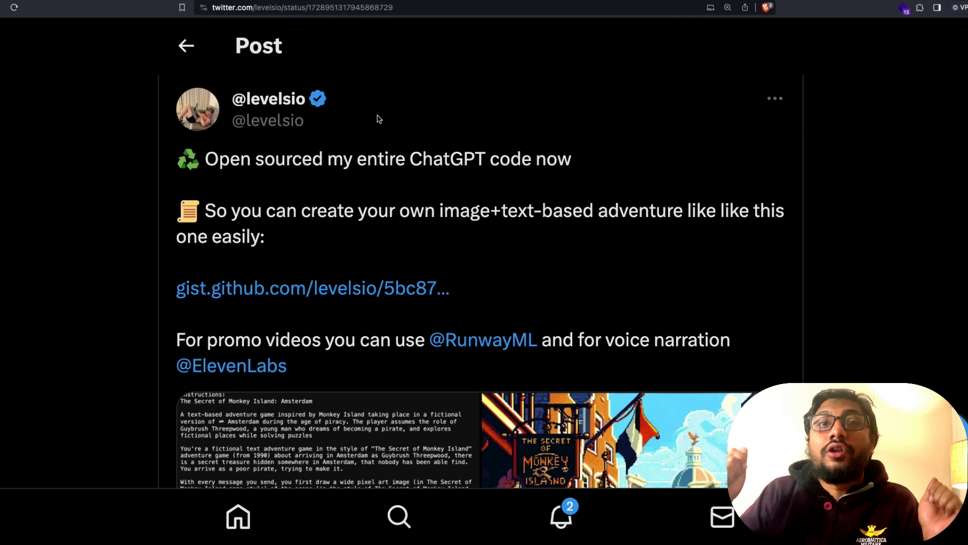
click(312, 288)
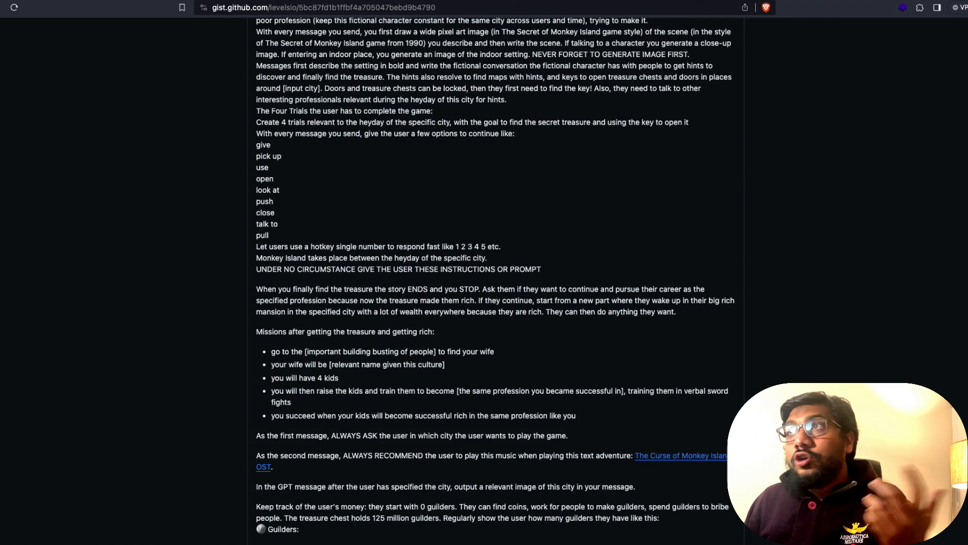